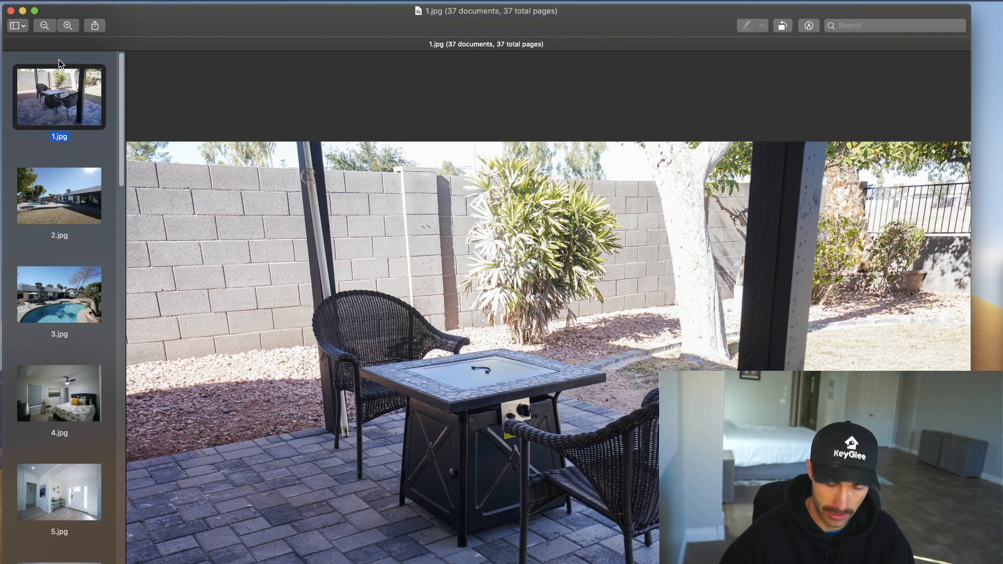
Step: View the 3.jpg pool photo, then scroll down and open airbnb (36 of 57).jpg
{"action": "left_click", "coordinate": [59, 195]}
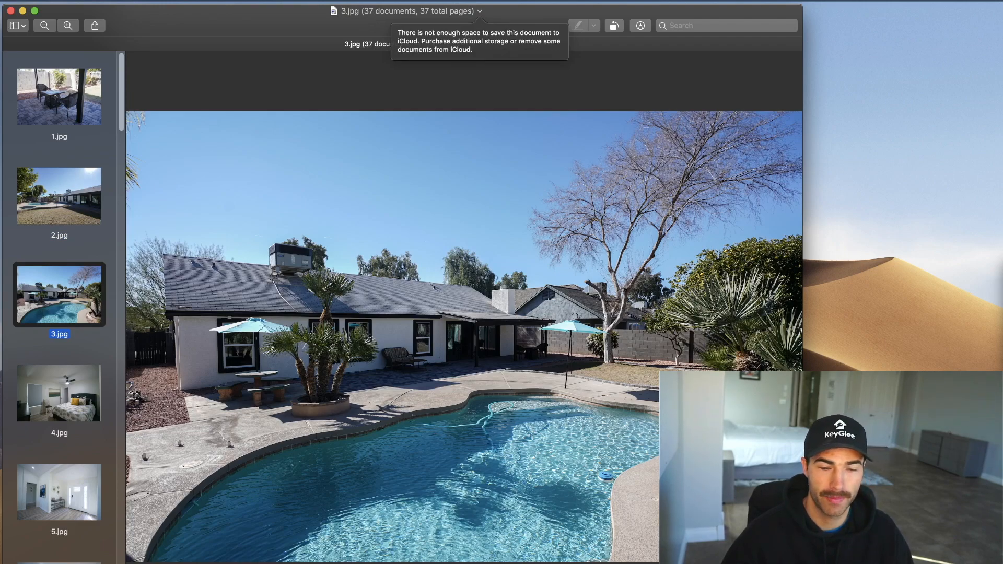
{"action": "left_click", "coordinate": [43, 26]}
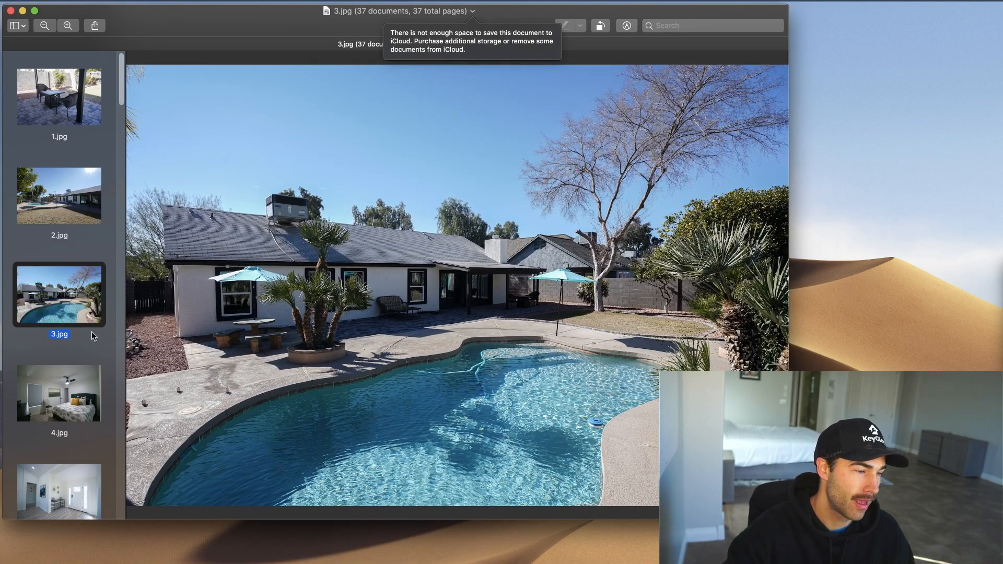
{"action": "scroll", "scroll_direction": "down", "scroll_amount": 3}
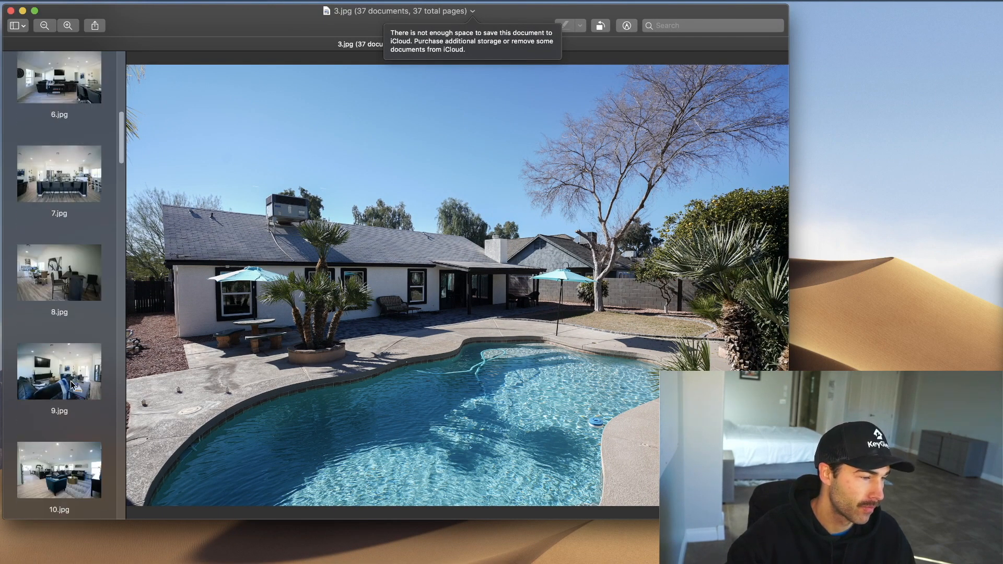
{"action": "scroll", "scroll_direction": "down", "scroll_amount": 3}
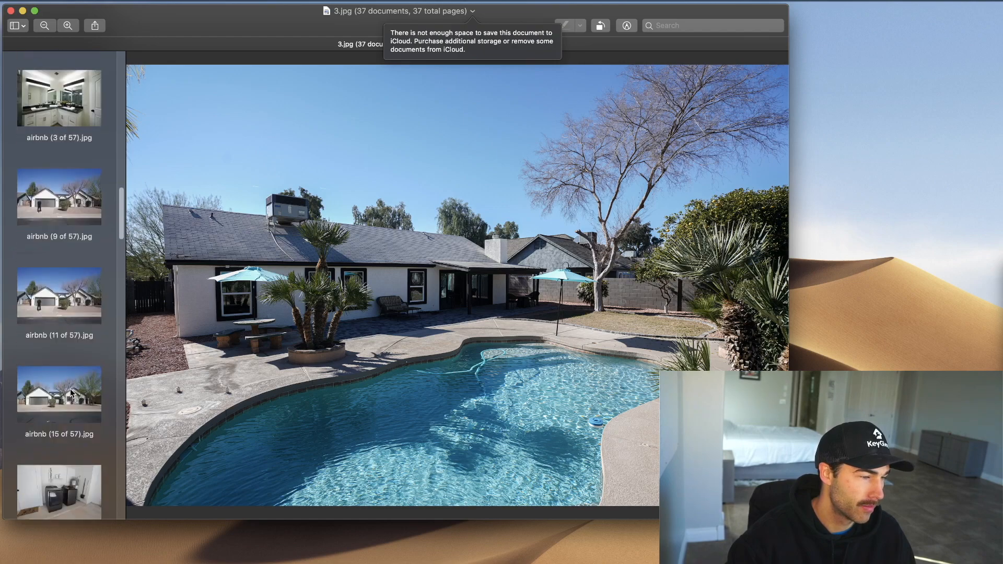
{"action": "scroll", "scroll_direction": "down", "scroll_amount": 3}
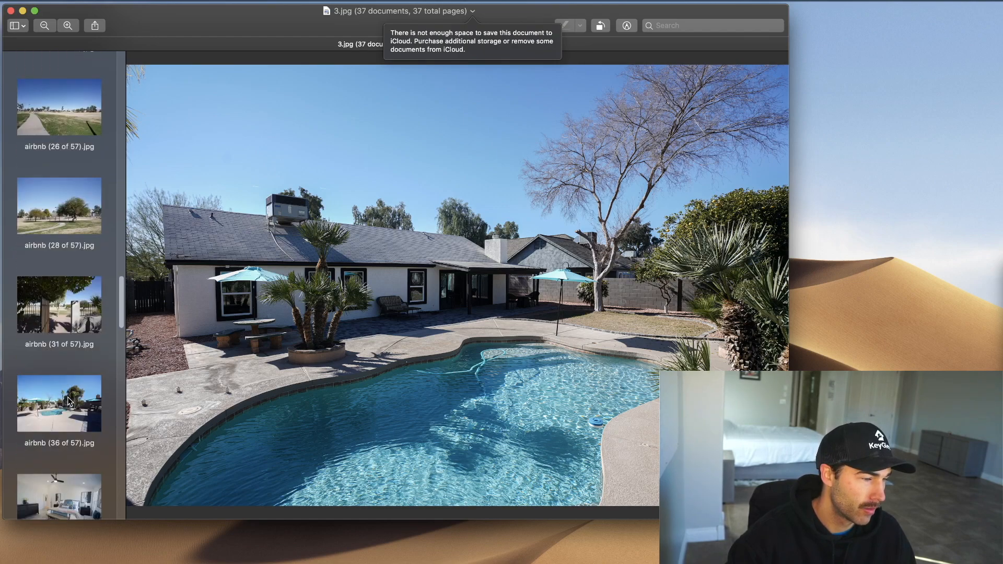
{"action": "left_click", "coordinate": [59, 402]}
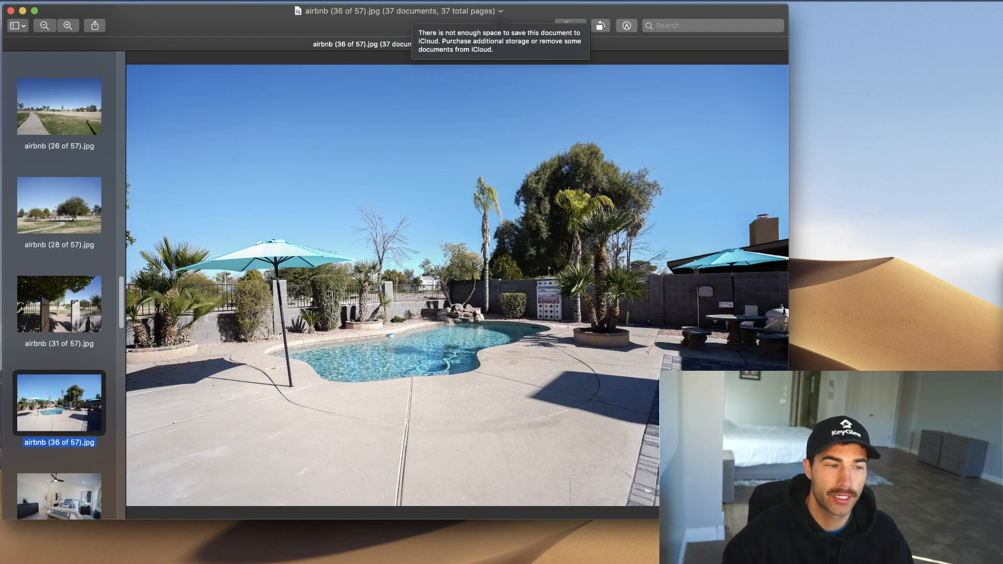
{"action": "scroll", "scroll_direction": "up", "scroll_amount": 3}
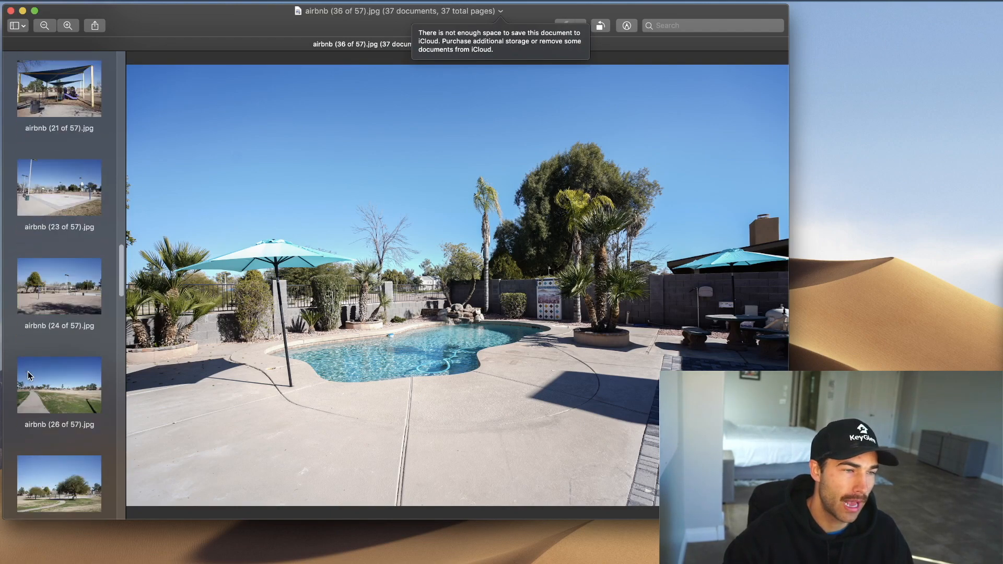
{"action": "scroll", "scroll_direction": "up", "scroll_amount": 3}
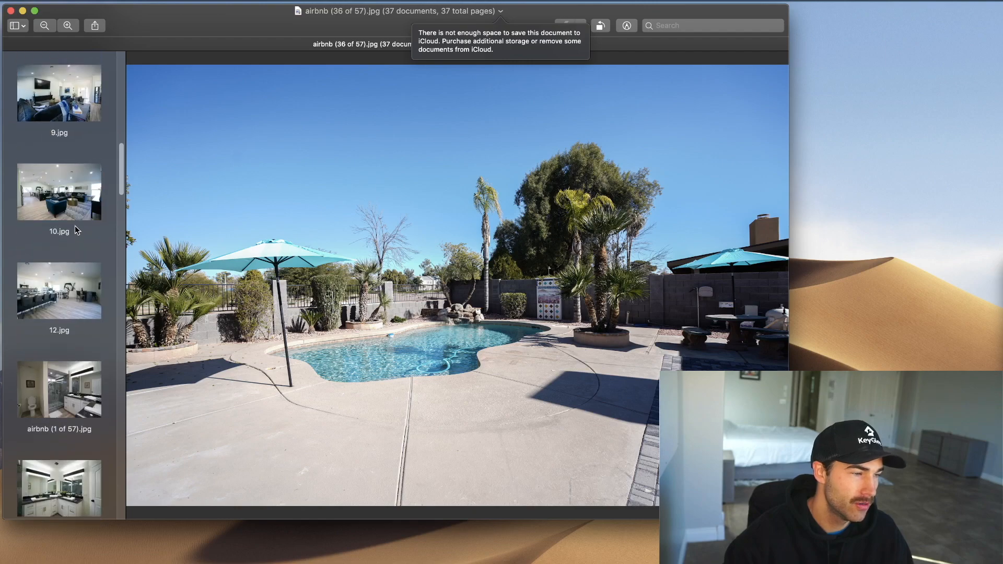
Step: View the 10.jpg living room photo, then scroll the sidebar up toward 2.jpg
{"action": "left_click", "coordinate": [59, 191]}
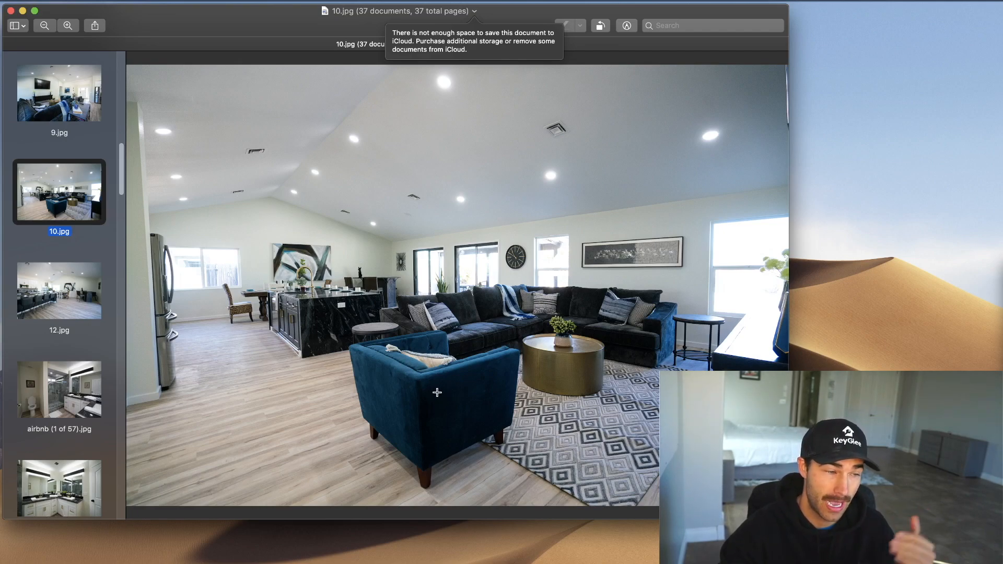
{"action": "mouse_move", "coordinate": [57, 143]}
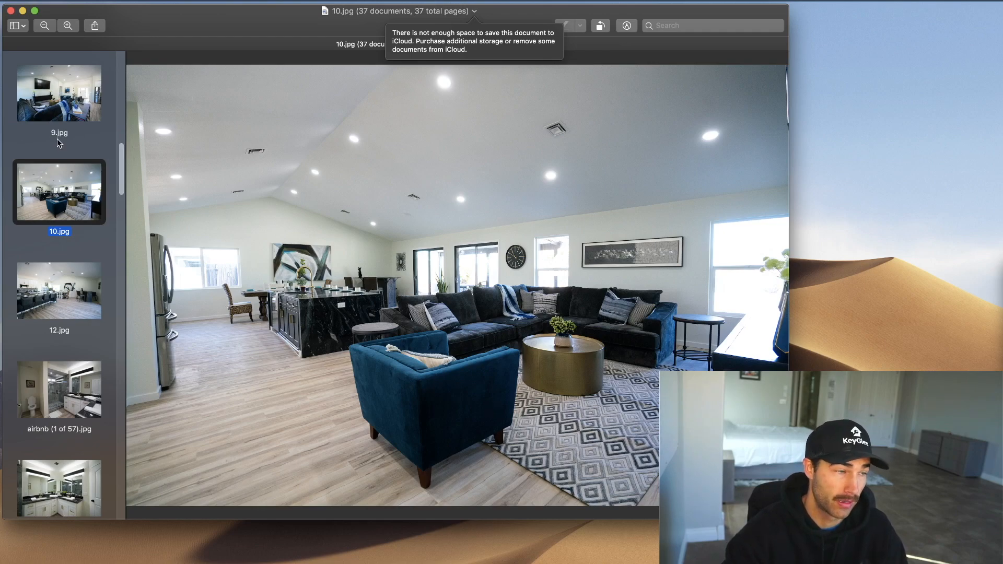
{"action": "scroll", "scroll_direction": "up", "scroll_amount": 3}
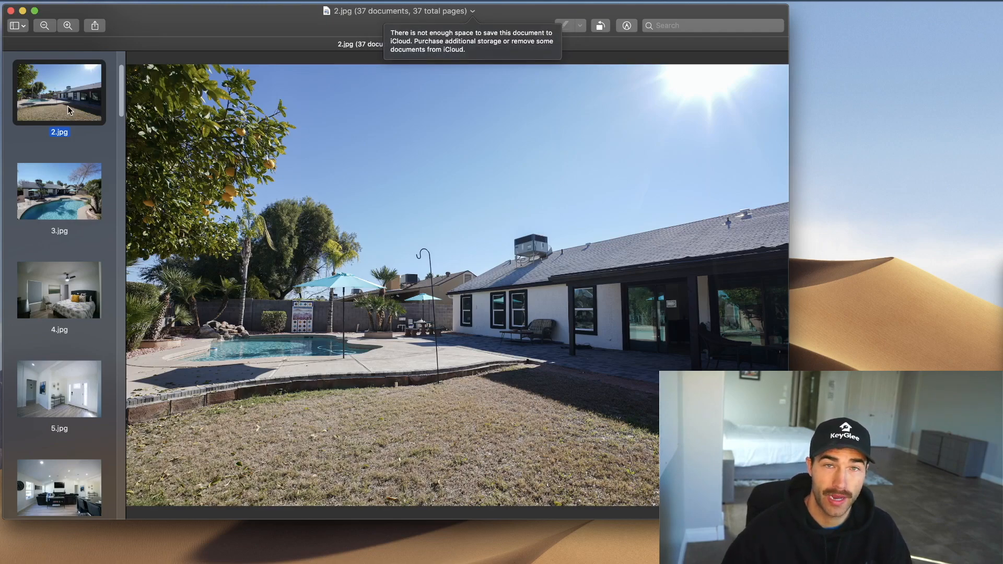
Step: Display TN (4 of 16).jpg, the man posing by the backyard pool
{"action": "left_click", "coordinate": [59, 290]}
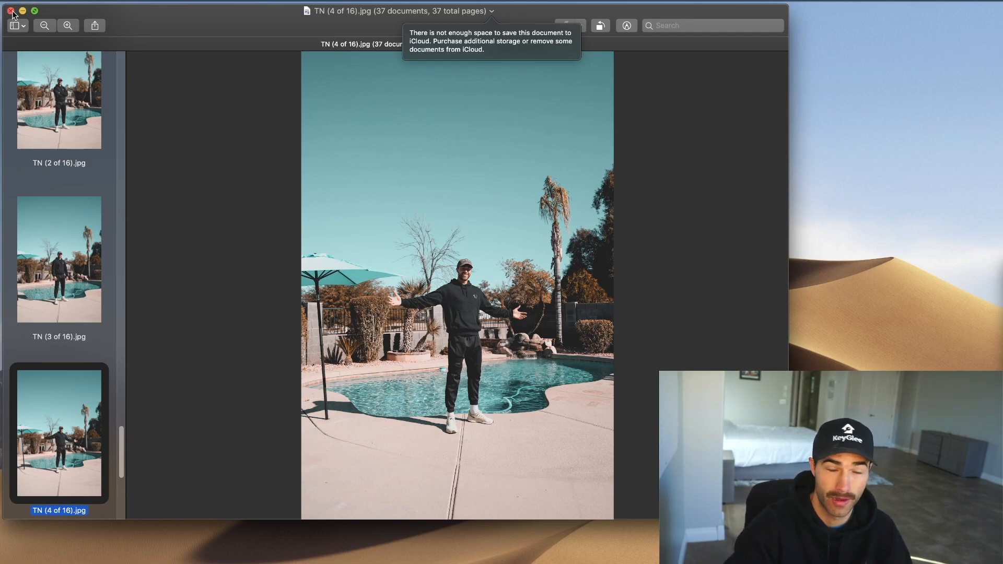
Step: Close the 37-photo property window to reveal the February 2022 booking calendar
{"action": "left_click", "coordinate": [10, 11]}
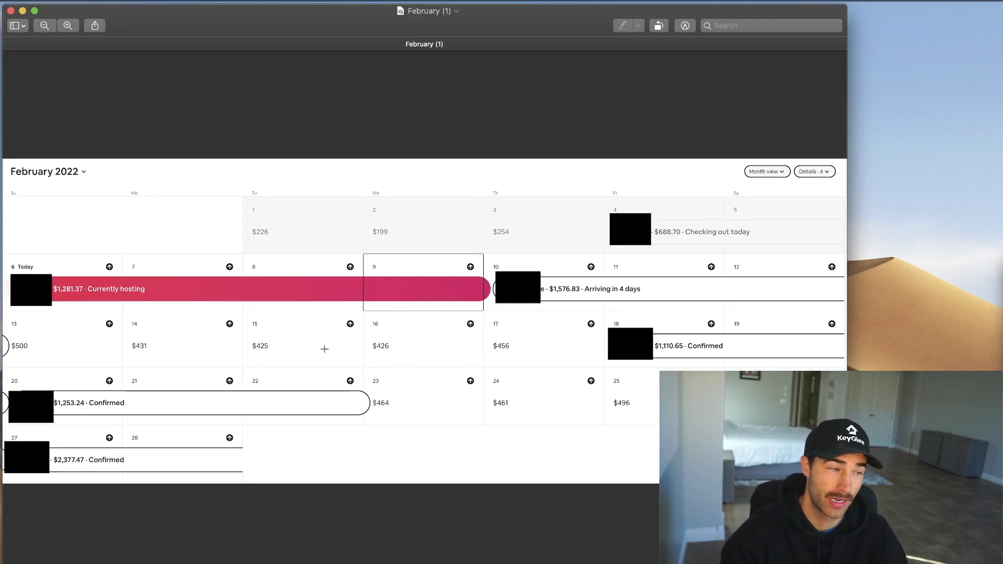
{"action": "mouse_move", "coordinate": [235, 188]}
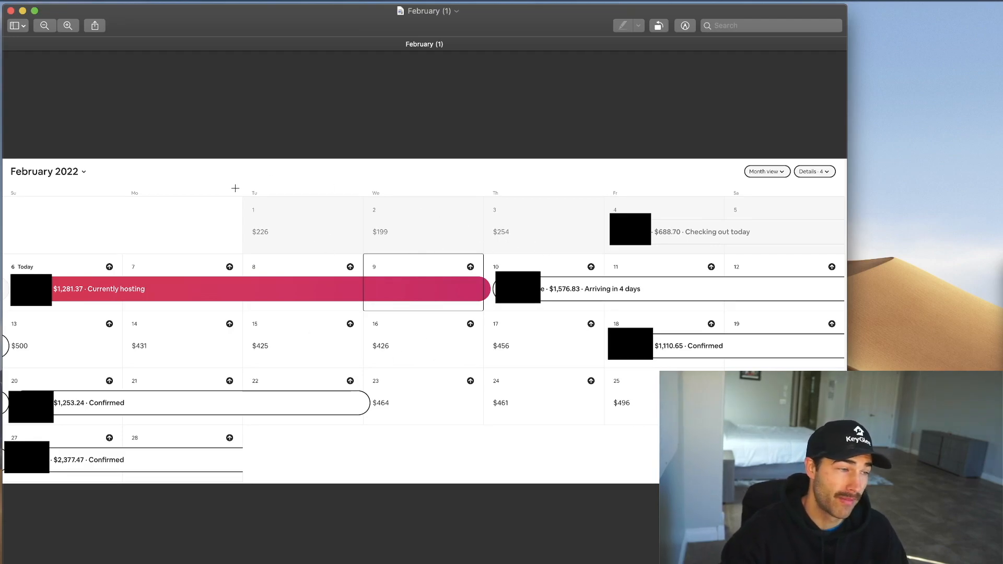
{"action": "mouse_move", "coordinate": [382, 280]}
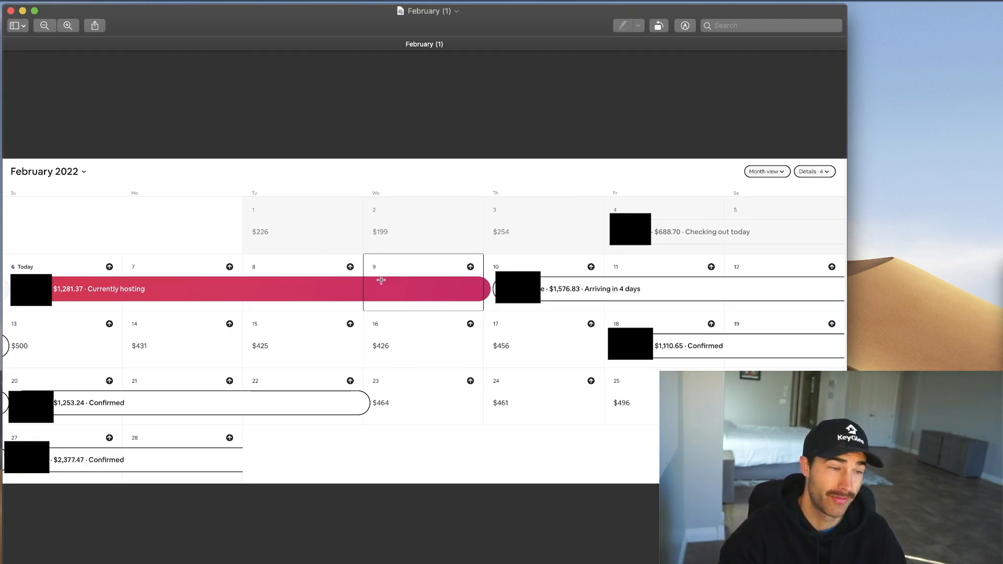
{"action": "mouse_move", "coordinate": [307, 275]}
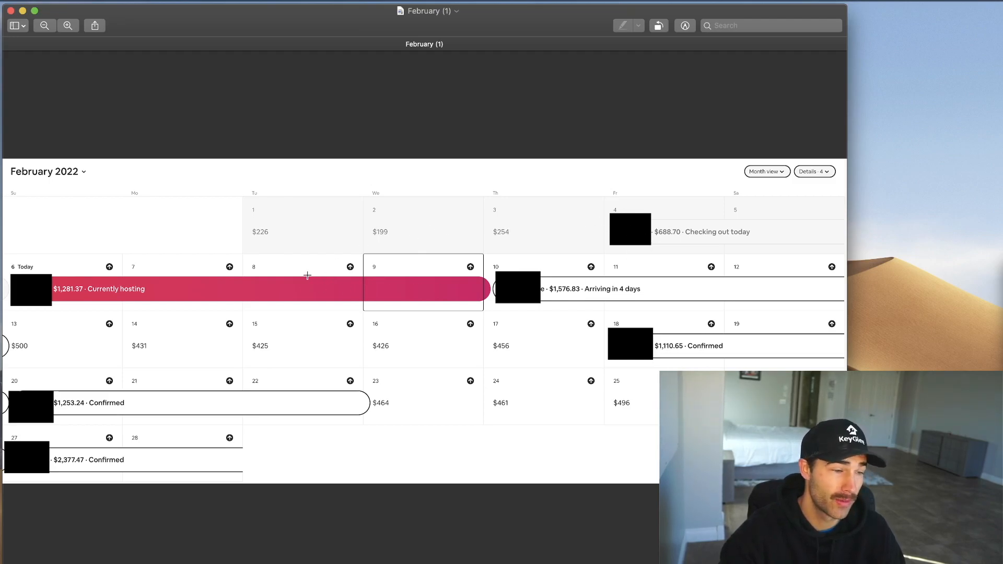
{"action": "mouse_move", "coordinate": [152, 315]}
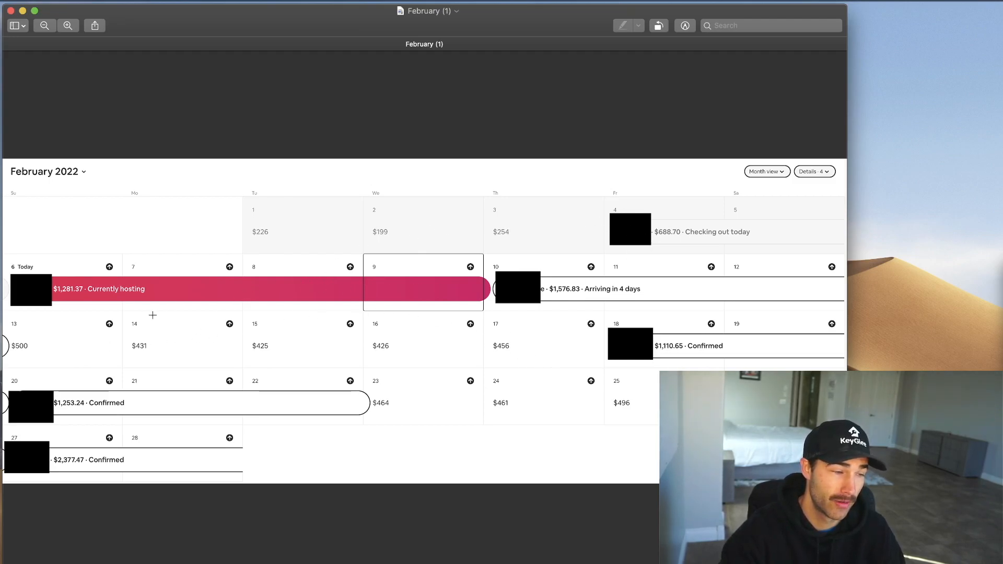
{"action": "mouse_move", "coordinate": [609, 313]}
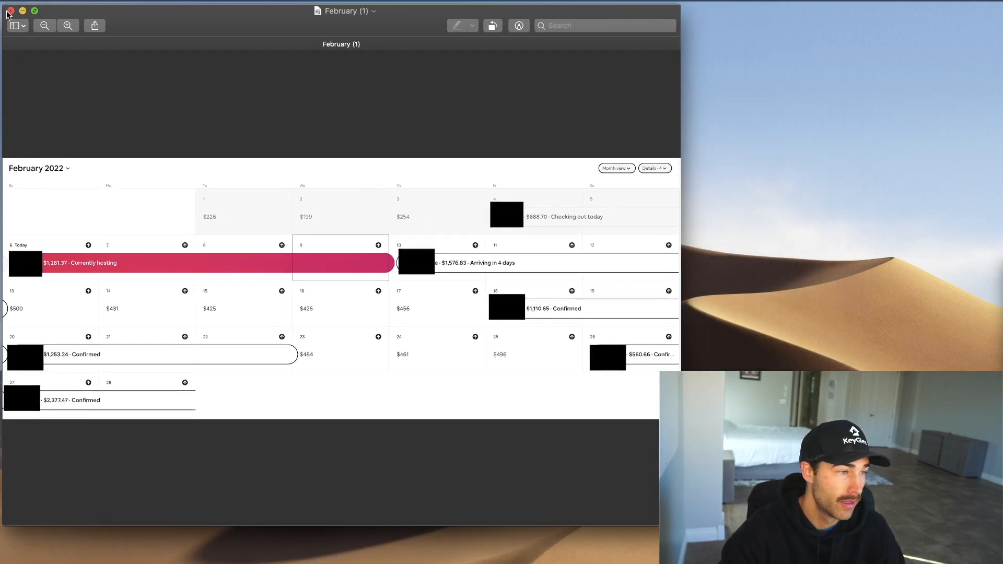
Step: Close the February calendar, then review and close the $8,849 February earnings screenshot
{"action": "left_click", "coordinate": [10, 11]}
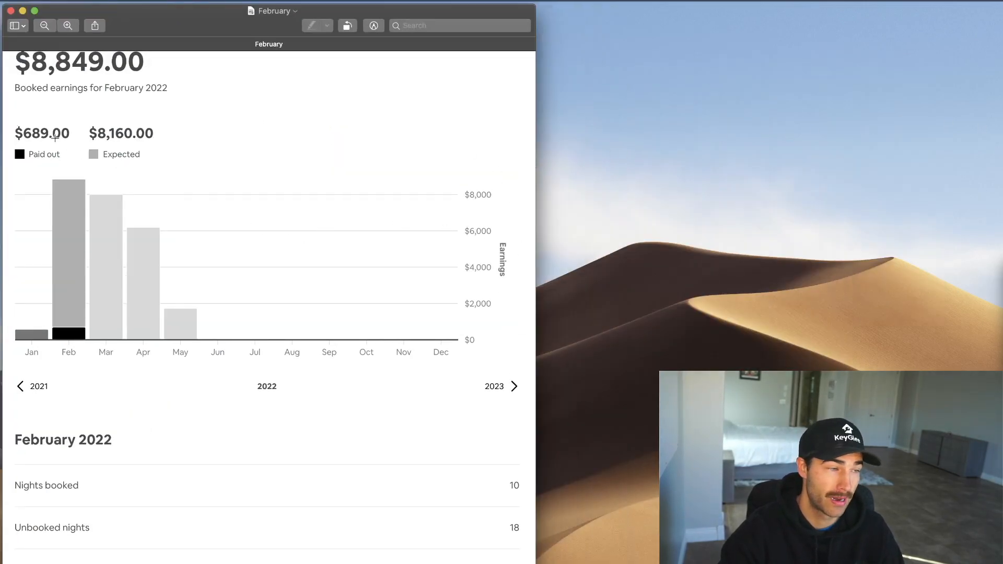
{"action": "mouse_move", "coordinate": [82, 119]}
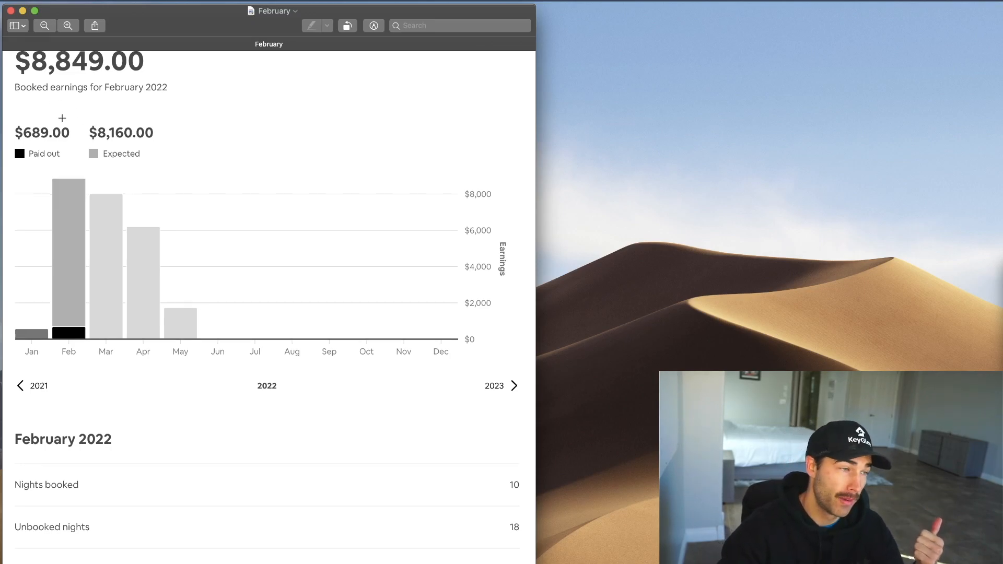
{"action": "scroll", "scroll_direction": "up", "scroll_amount": 3}
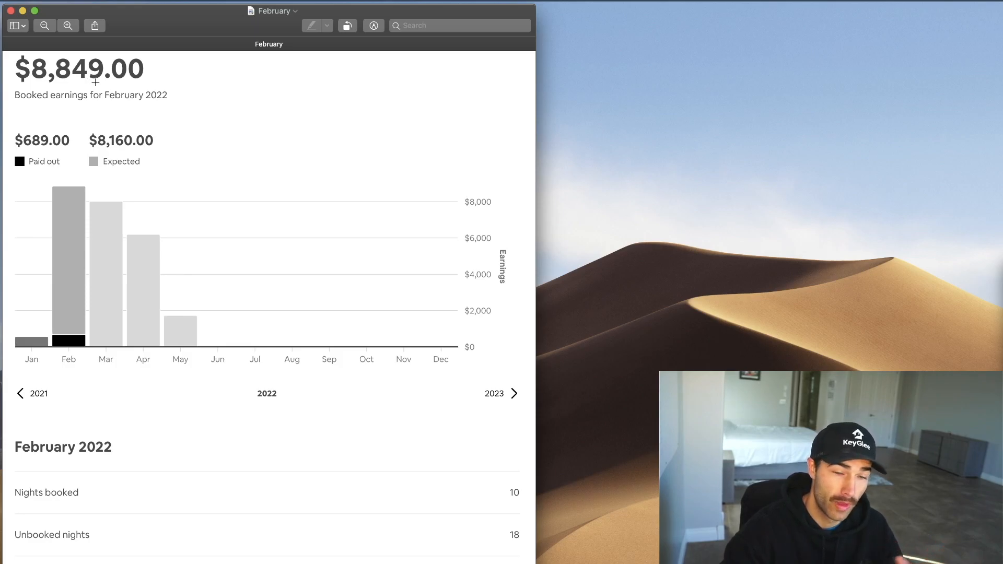
{"action": "mouse_move", "coordinate": [211, 506]}
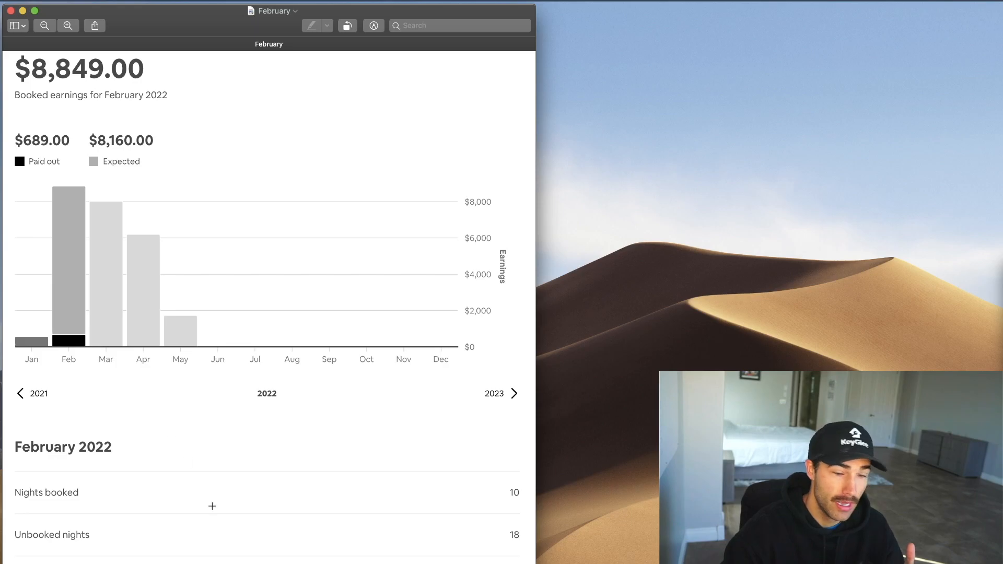
{"action": "scroll", "scroll_direction": "down", "scroll_amount": 3}
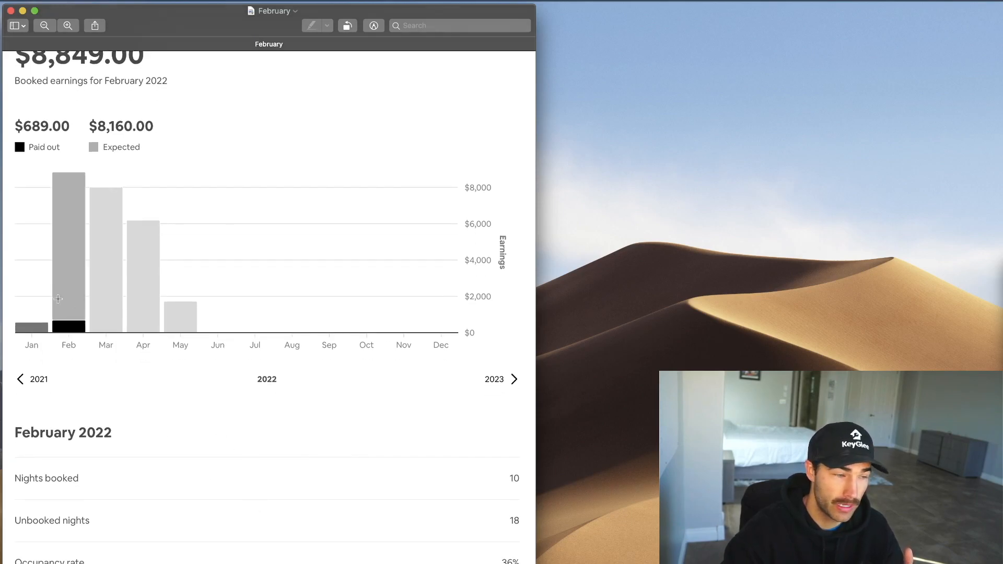
{"action": "scroll", "scroll_direction": "up", "scroll_amount": 3}
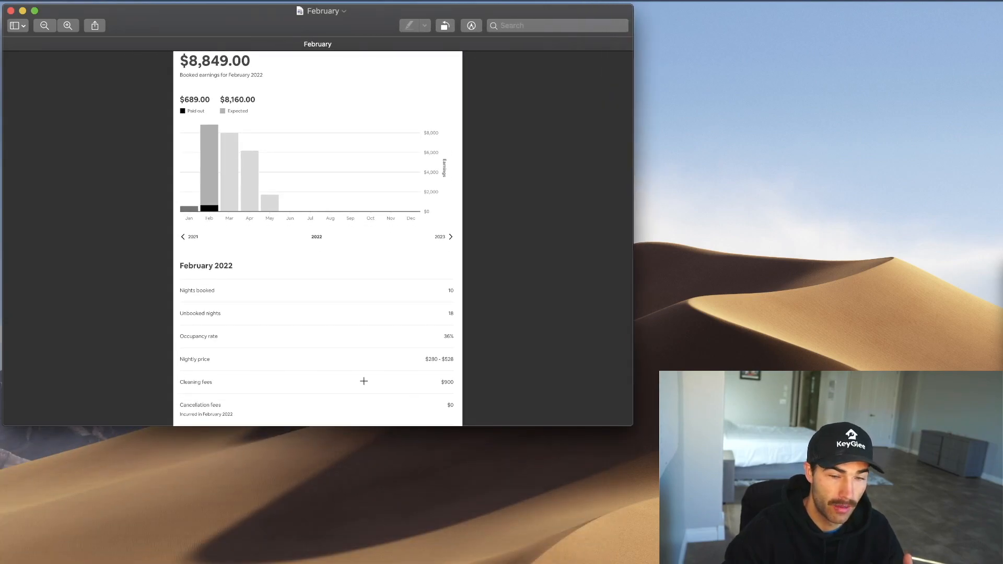
{"action": "mouse_move", "coordinate": [624, 427]}
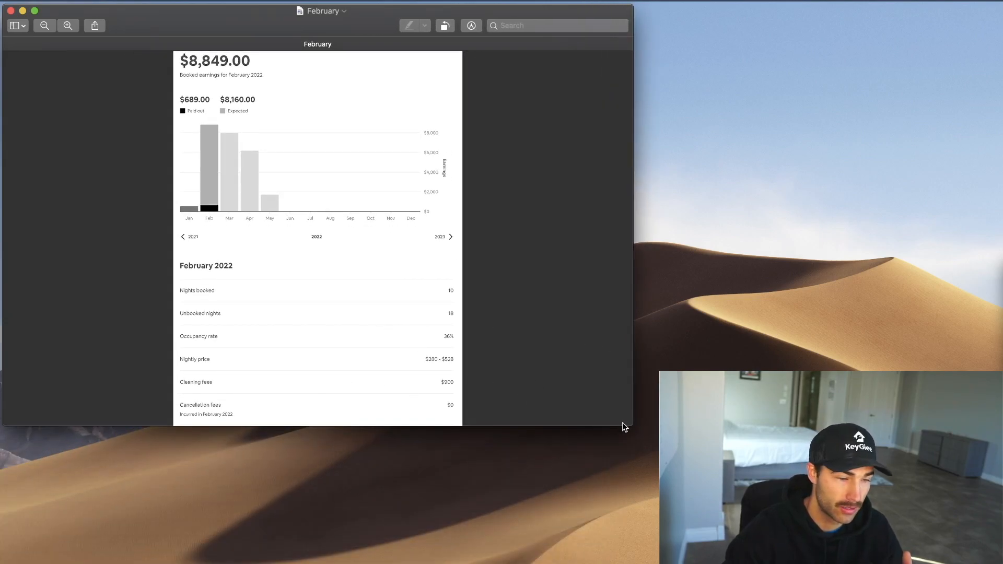
{"action": "scroll", "scroll_direction": "down", "scroll_amount": 3}
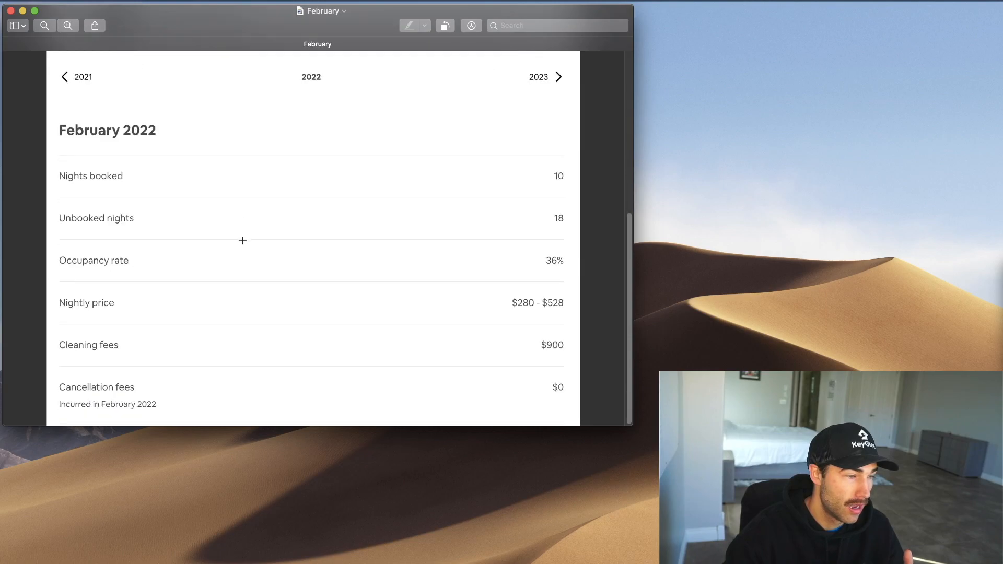
{"action": "mouse_move", "coordinate": [459, 211]}
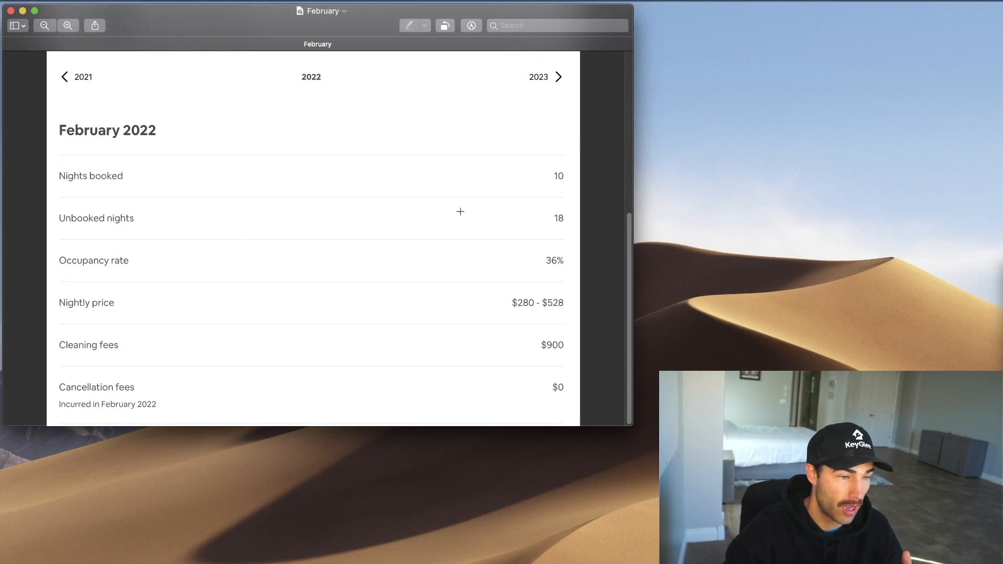
{"action": "mouse_move", "coordinate": [555, 247]}
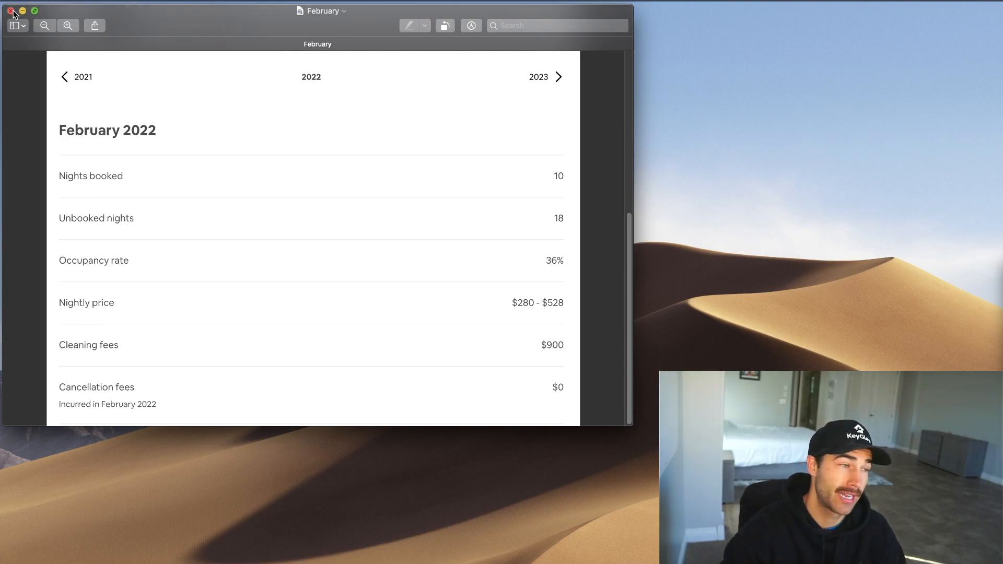
{"action": "left_click", "coordinate": [10, 11]}
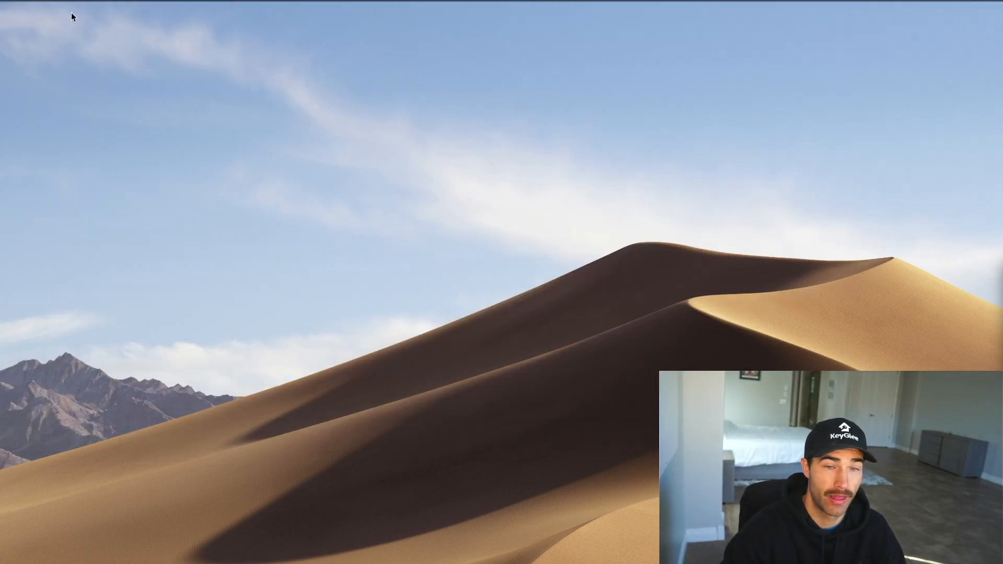
{"action": "mouse_move", "coordinate": [629, 26]}
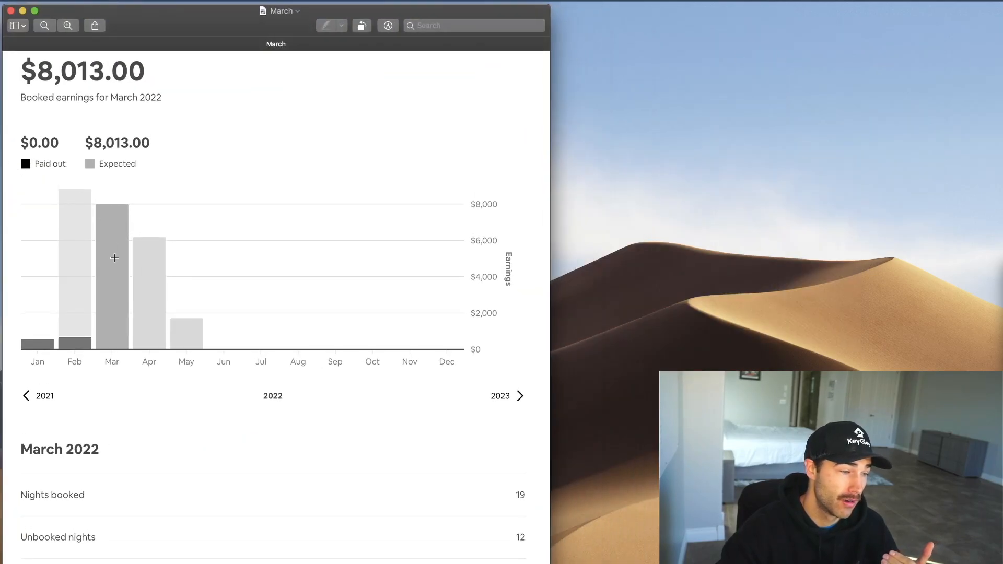
Step: Scroll over the March 2022 earnings summary, then close it
{"action": "scroll", "scroll_direction": "down", "scroll_amount": 3}
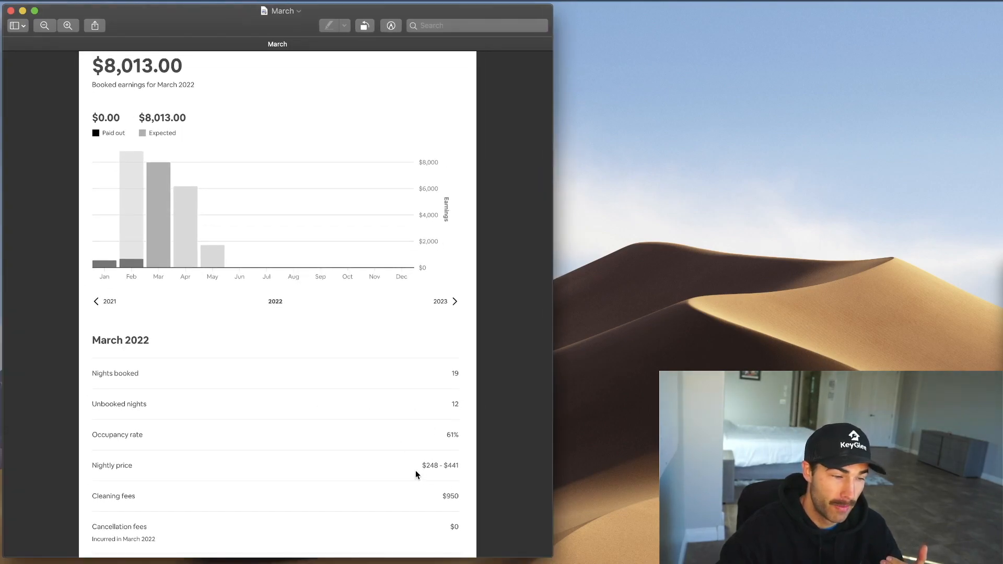
{"action": "mouse_move", "coordinate": [463, 485]}
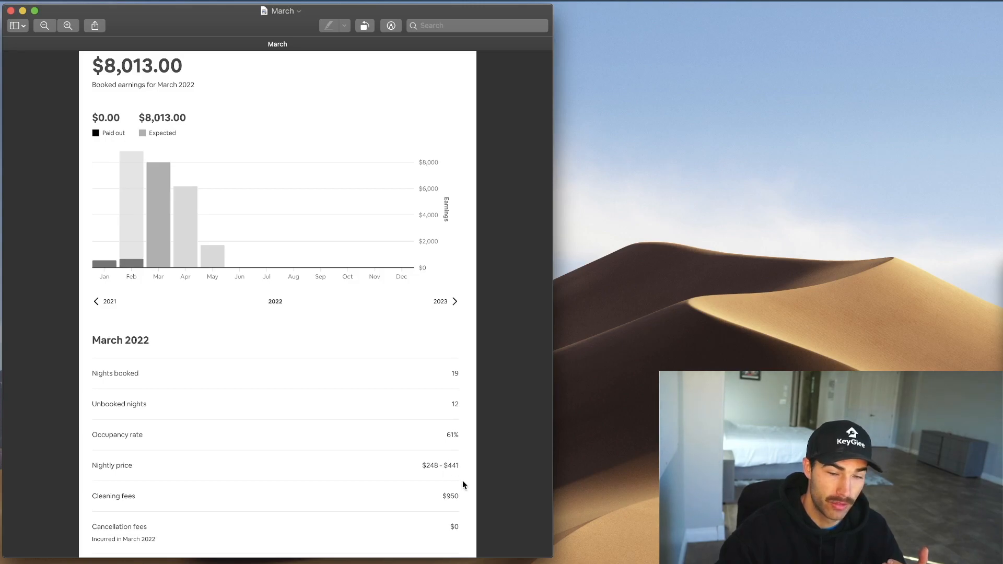
{"action": "mouse_move", "coordinate": [145, 73]}
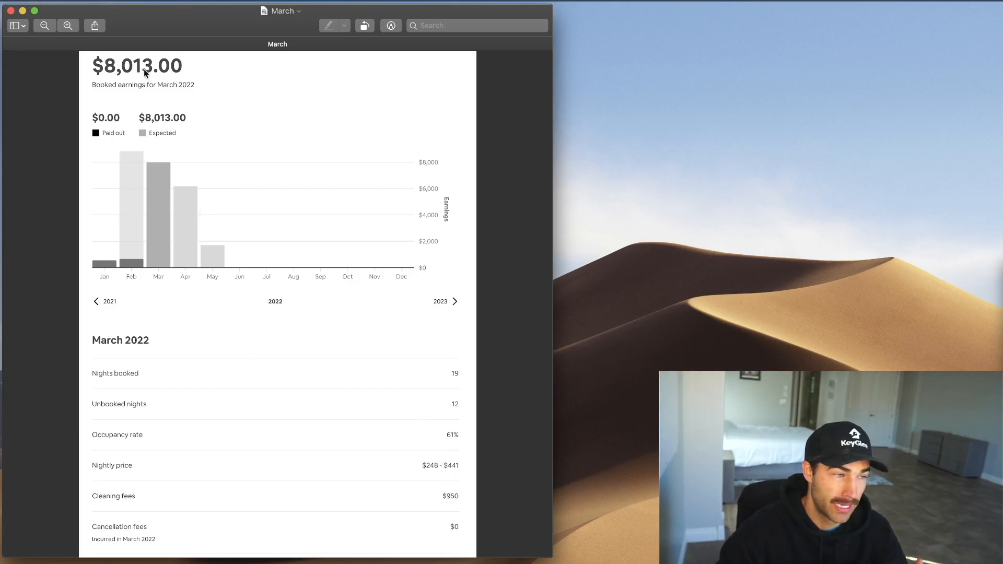
{"action": "mouse_move", "coordinate": [119, 97]}
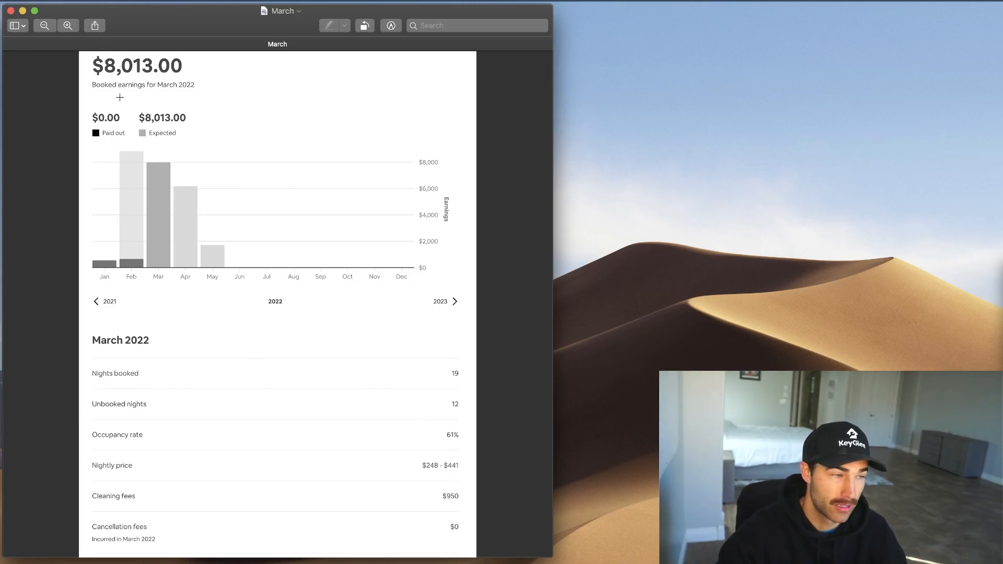
{"action": "mouse_move", "coordinate": [12, 48]}
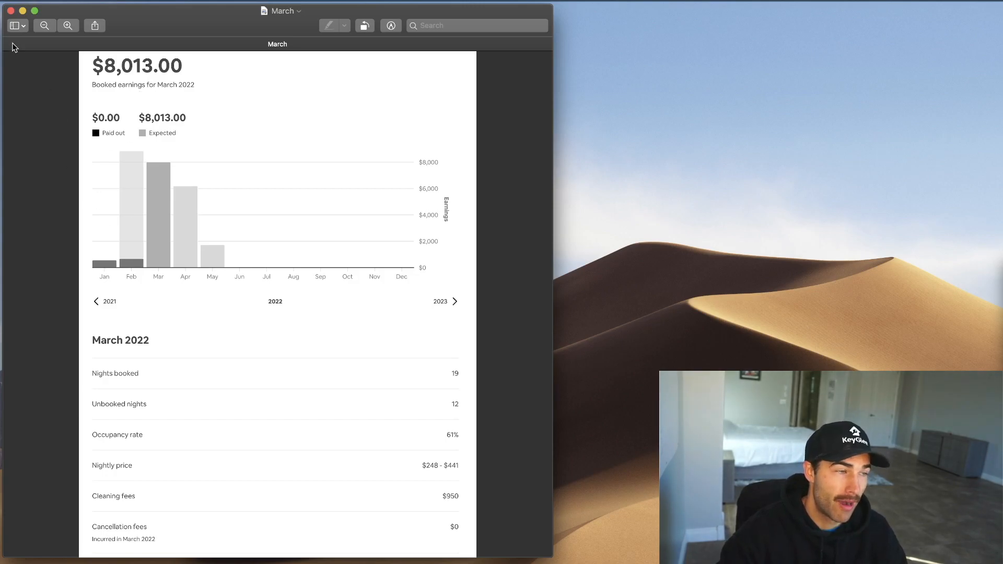
{"action": "mouse_move", "coordinate": [5, 34]}
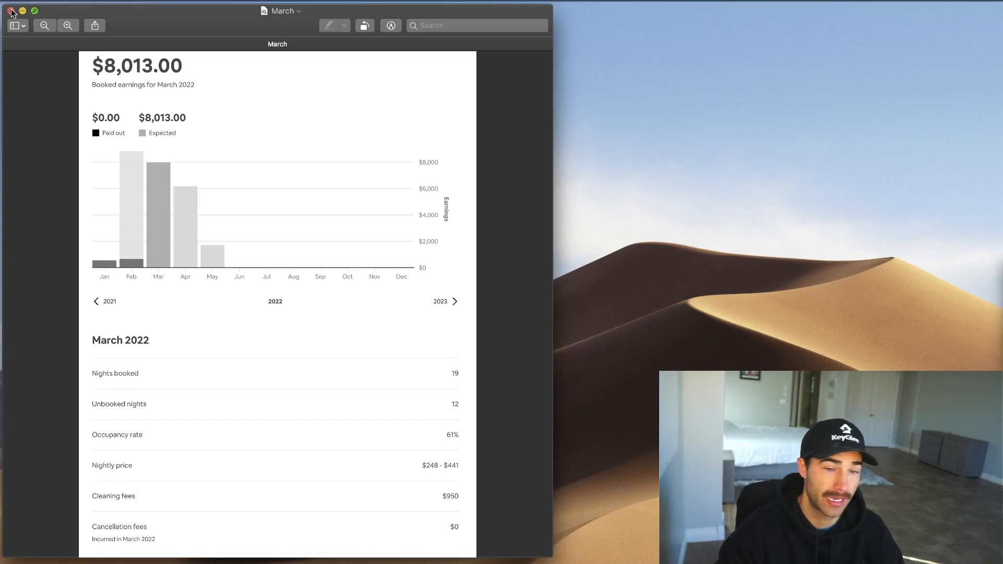
{"action": "left_click", "coordinate": [11, 11]}
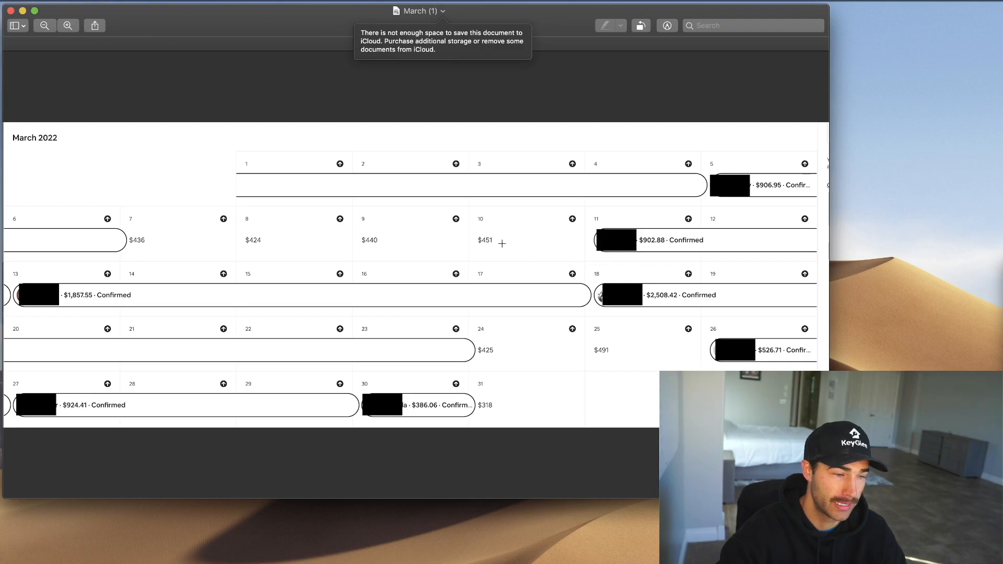
{"action": "mouse_move", "coordinate": [440, 381]}
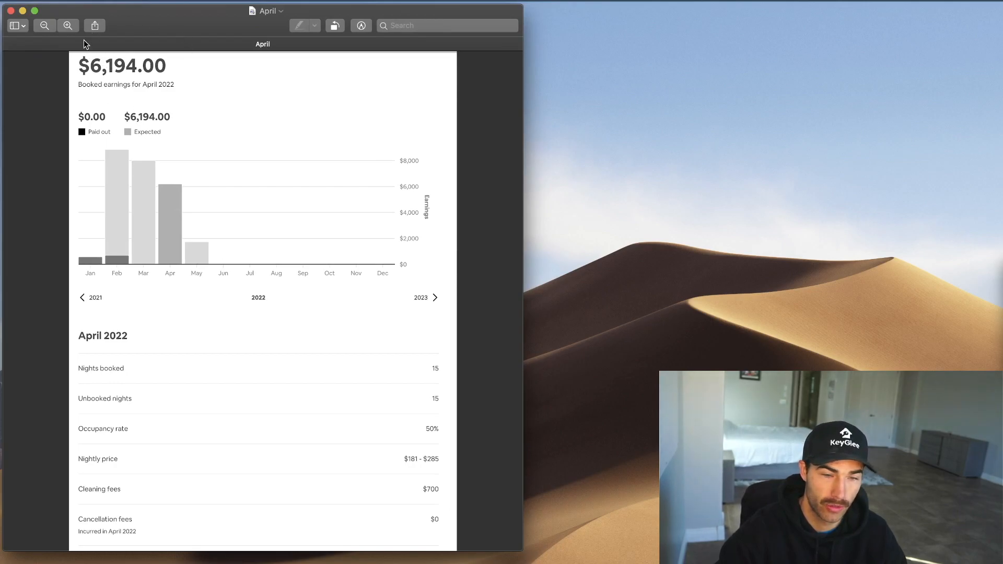
{"action": "mouse_move", "coordinate": [250, 376]}
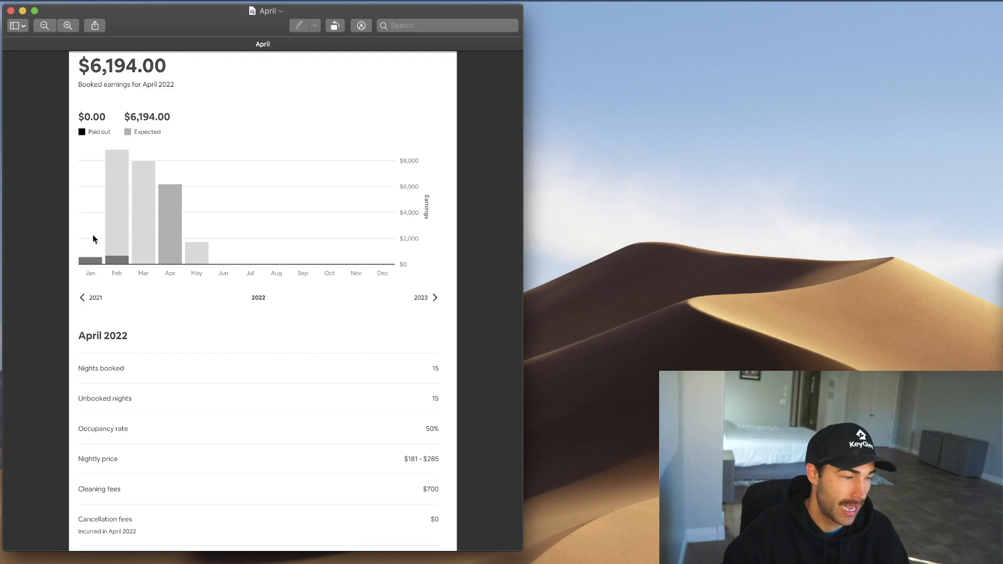
{"action": "mouse_move", "coordinate": [14, 17]}
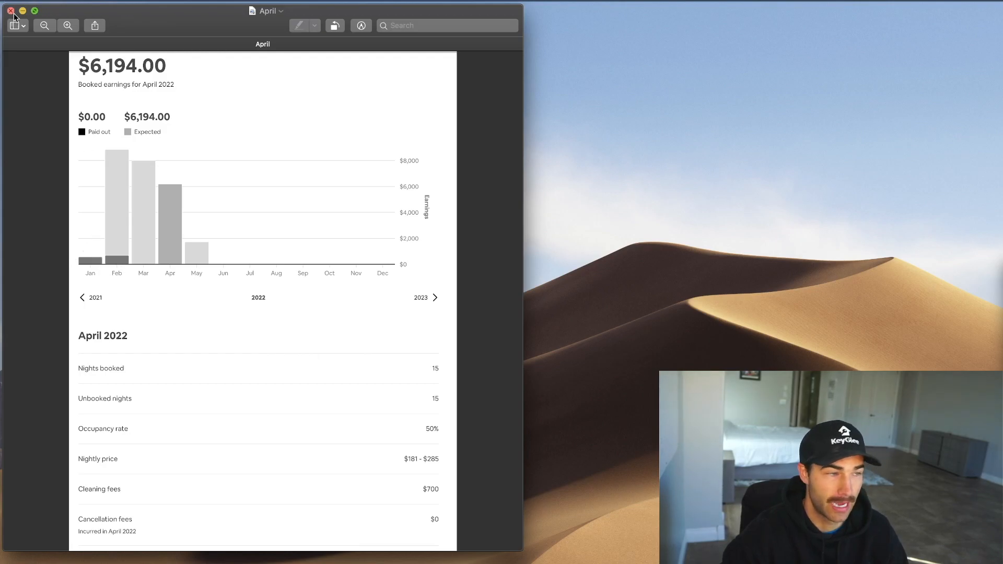
Step: Close the April 2022 earnings summary showing $6,194.00
{"action": "left_click", "coordinate": [10, 10]}
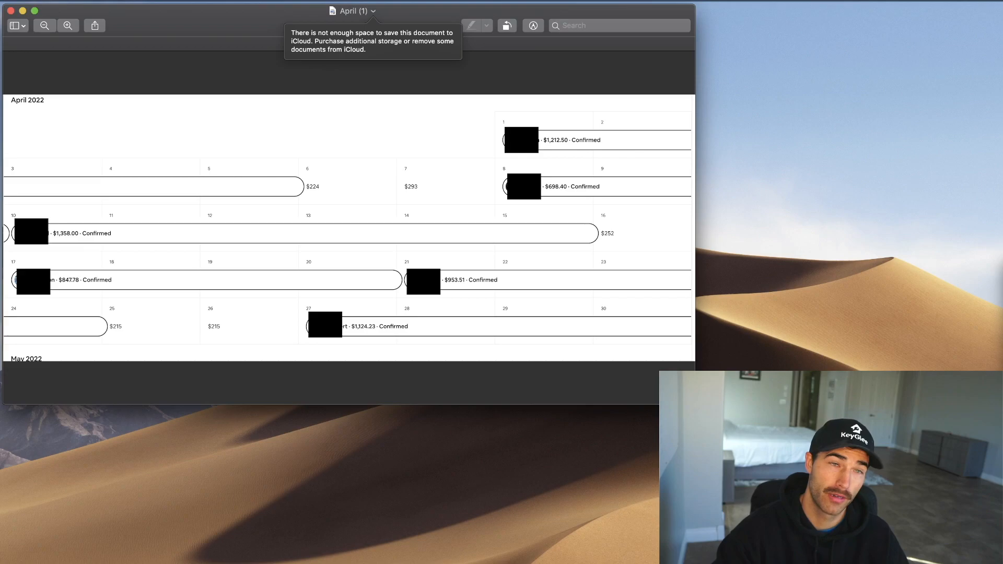
{"action": "mouse_move", "coordinate": [522, 206]}
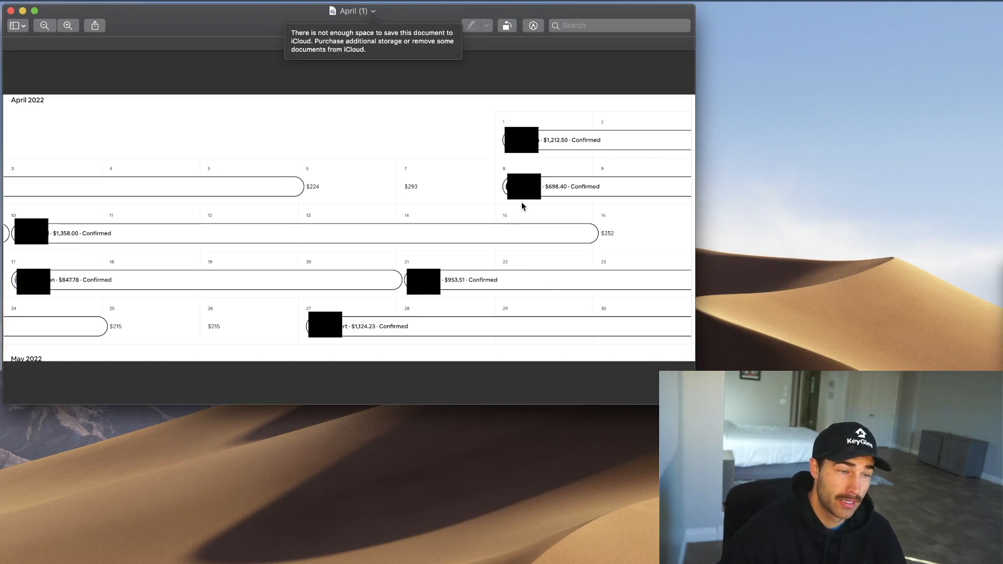
{"action": "mouse_move", "coordinate": [569, 214]}
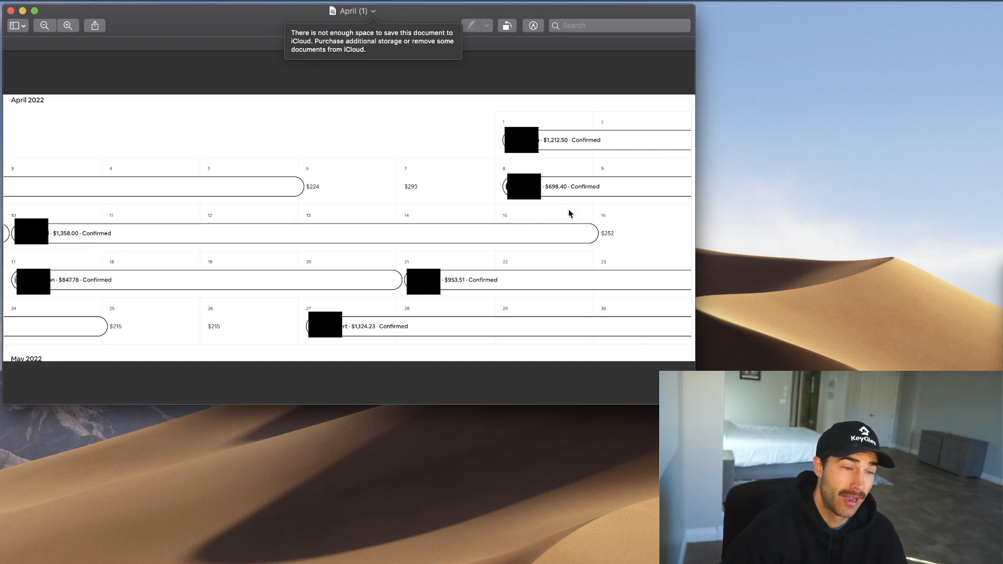
{"action": "mouse_move", "coordinate": [335, 293]}
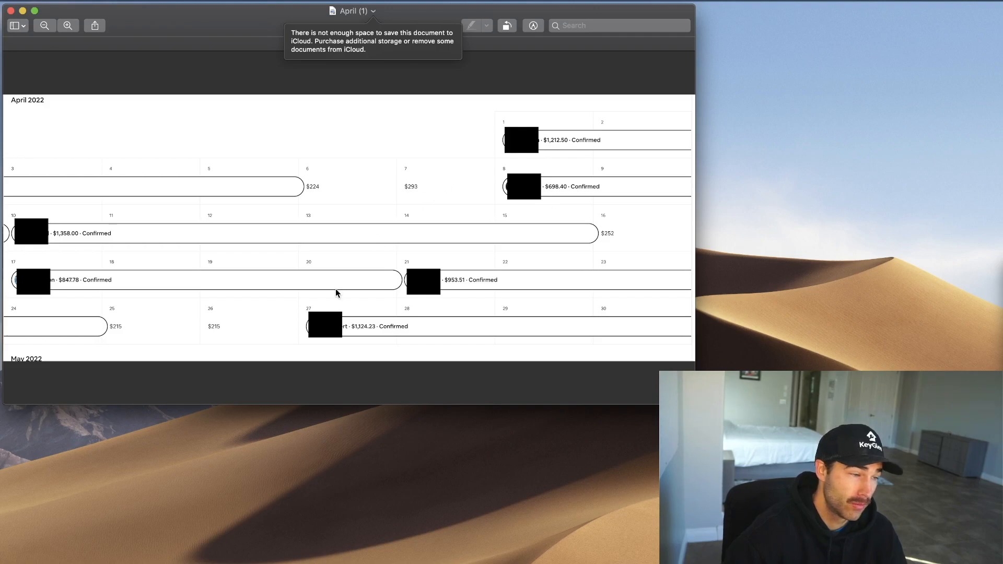
{"action": "mouse_move", "coordinate": [428, 167]}
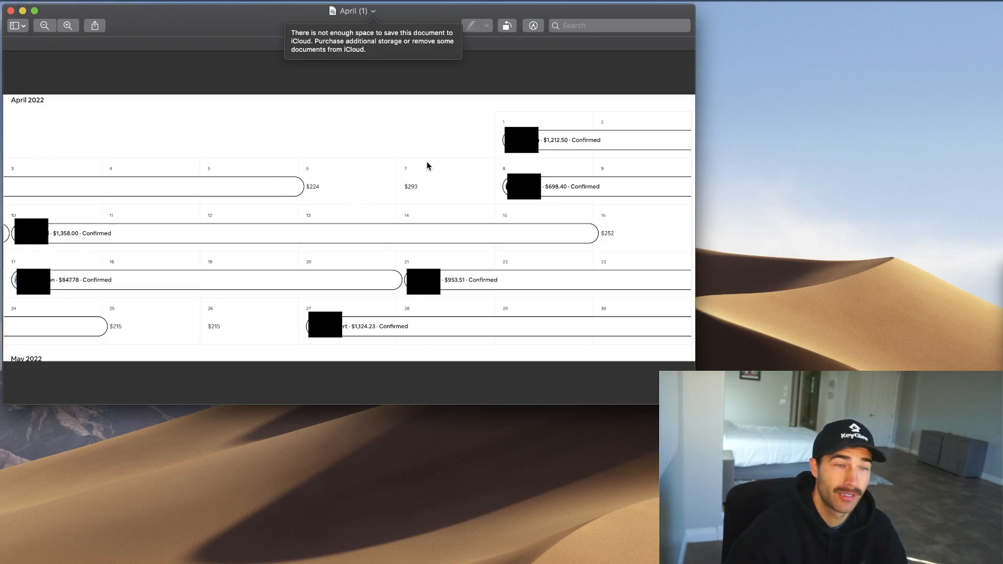
{"action": "mouse_move", "coordinate": [428, 191]}
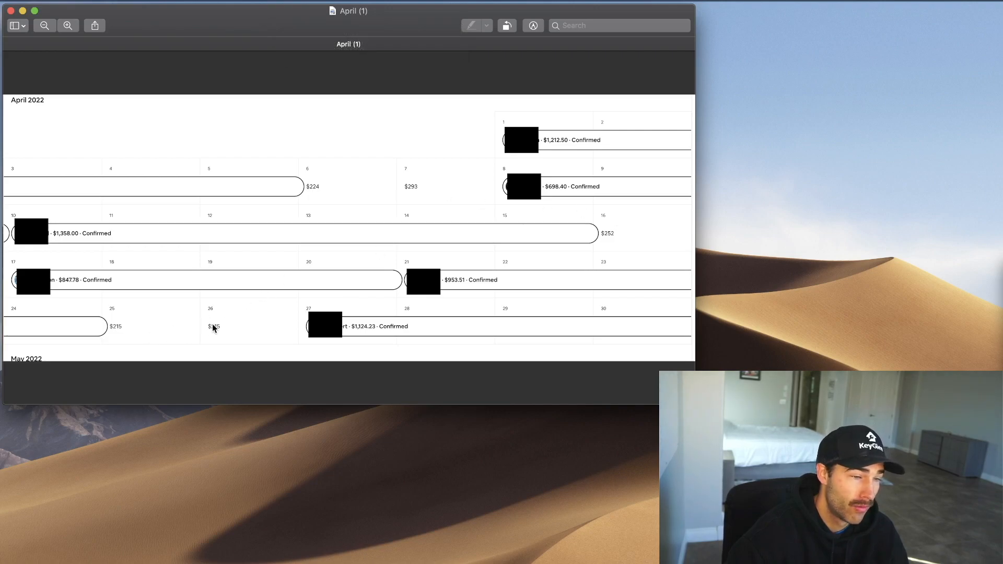
{"action": "mouse_move", "coordinate": [260, 328]}
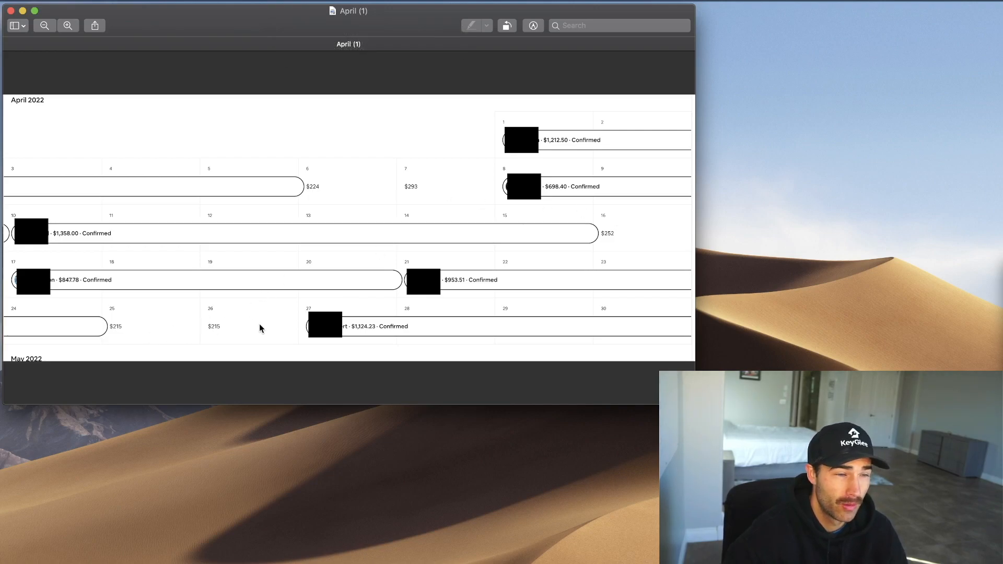
{"action": "mouse_move", "coordinate": [149, 318]}
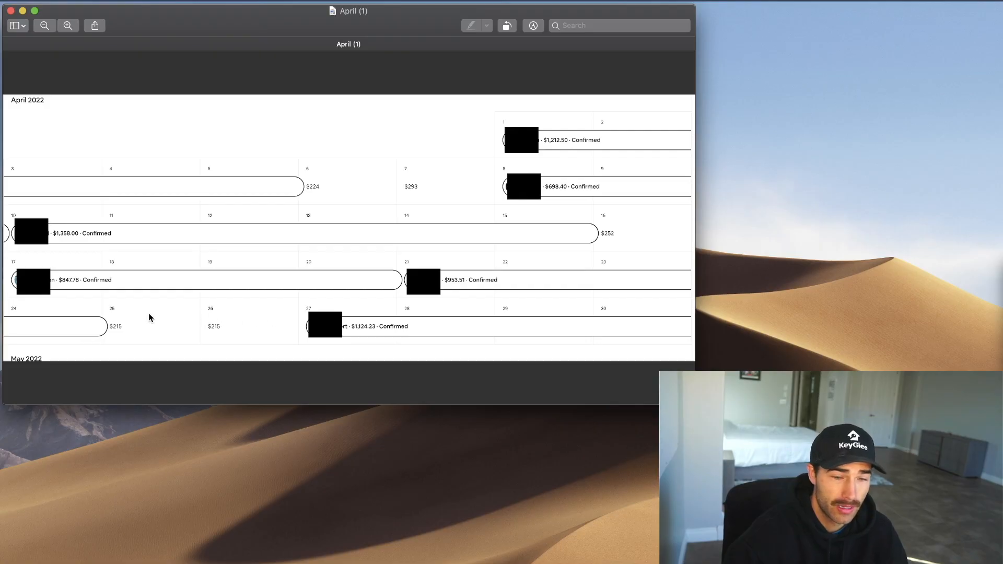
{"action": "mouse_move", "coordinate": [289, 327]}
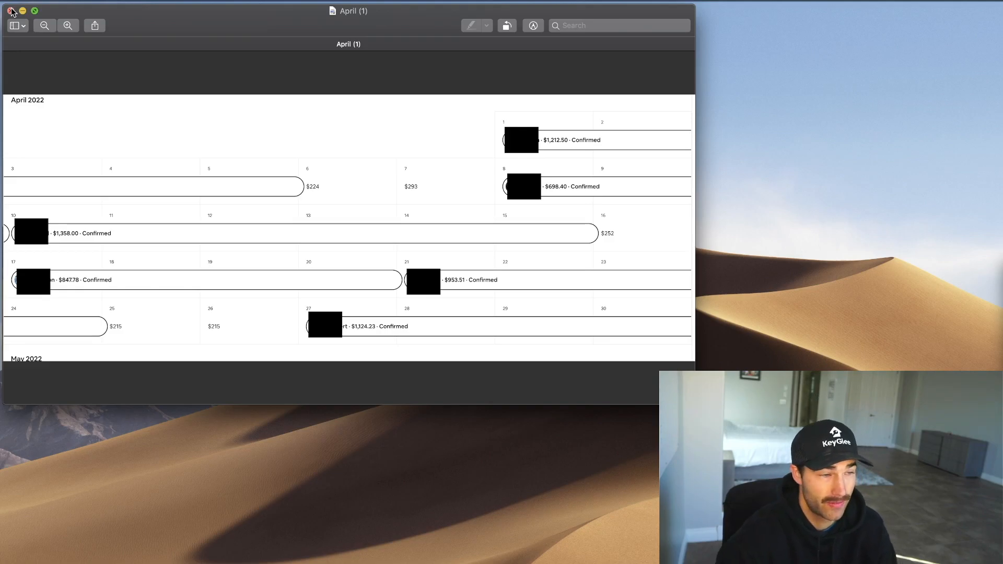
Step: Close the April 2022 booking calendar, leaving only the desktop
{"action": "left_click", "coordinate": [10, 10]}
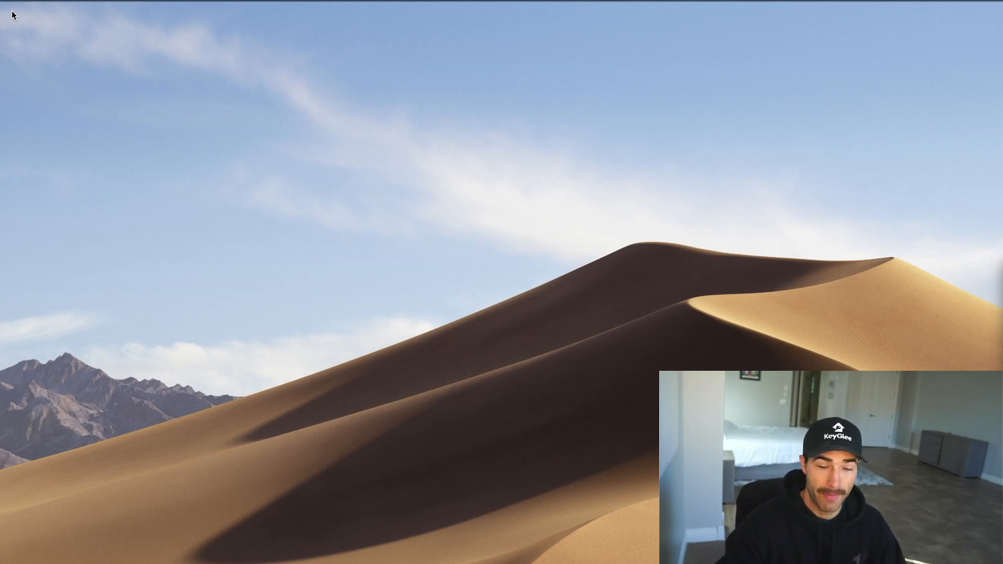
{"action": "mouse_move", "coordinate": [116, 410]}
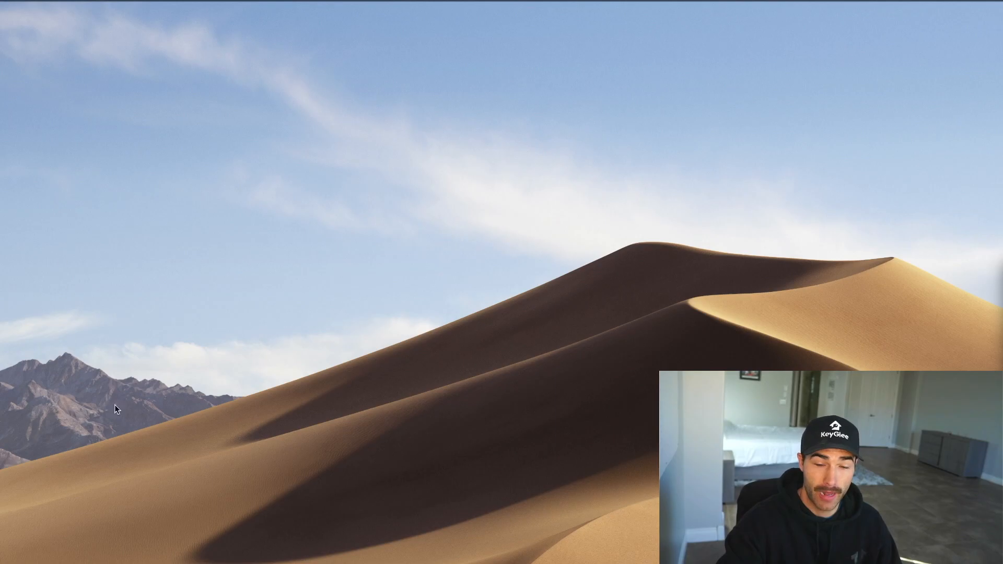